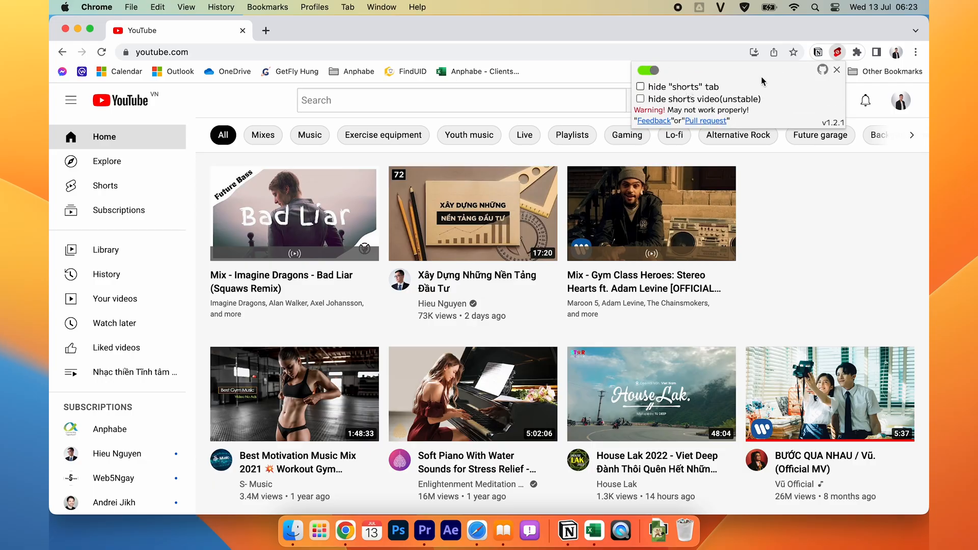
Step: Enable the extension's 'hide "shorts" tab' option, then toggle it back off
{"action": "left_click", "coordinate": [640, 86]}
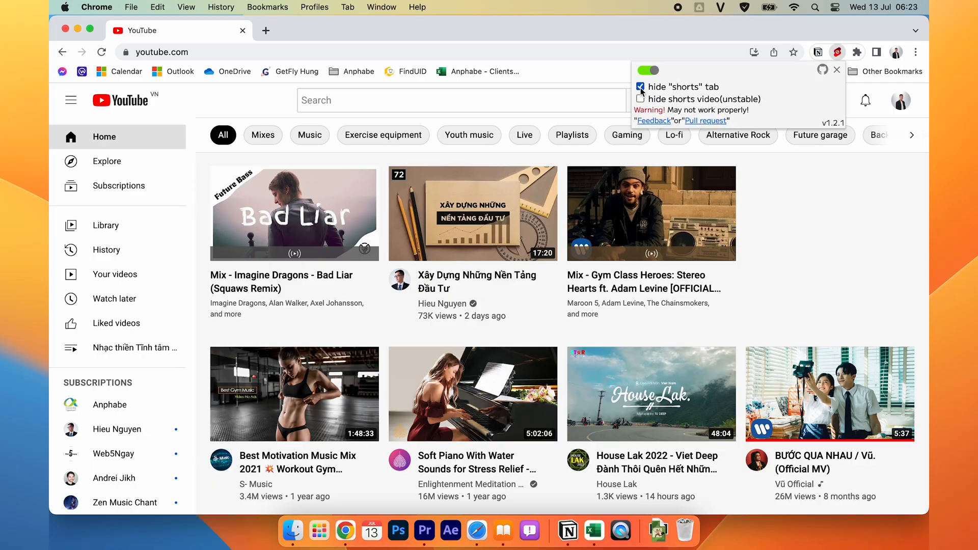
{"action": "left_click", "coordinate": [640, 86]}
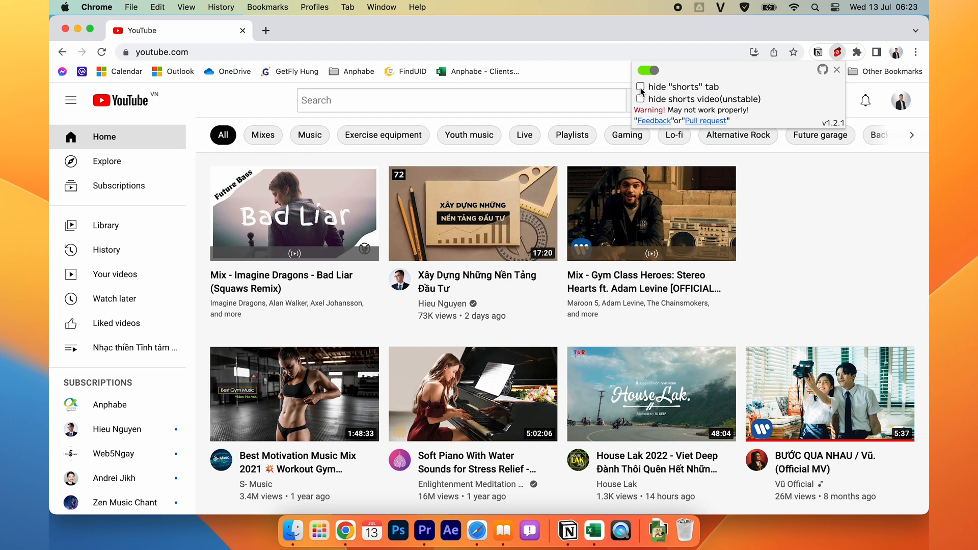